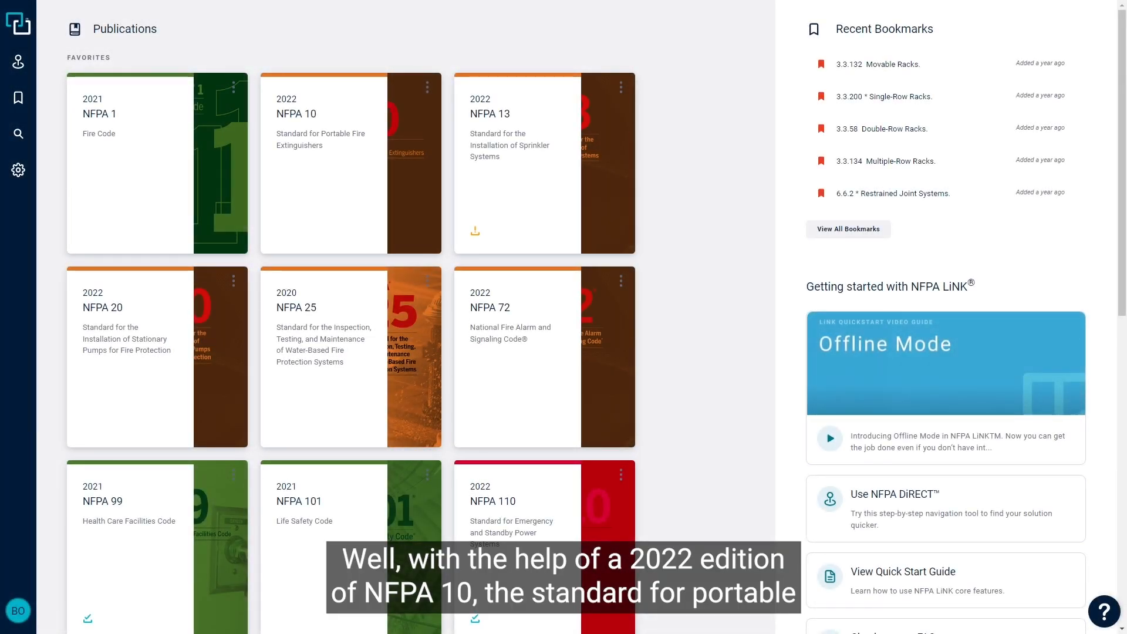
{"action": "mouse_move", "coordinate": [350, 210]}
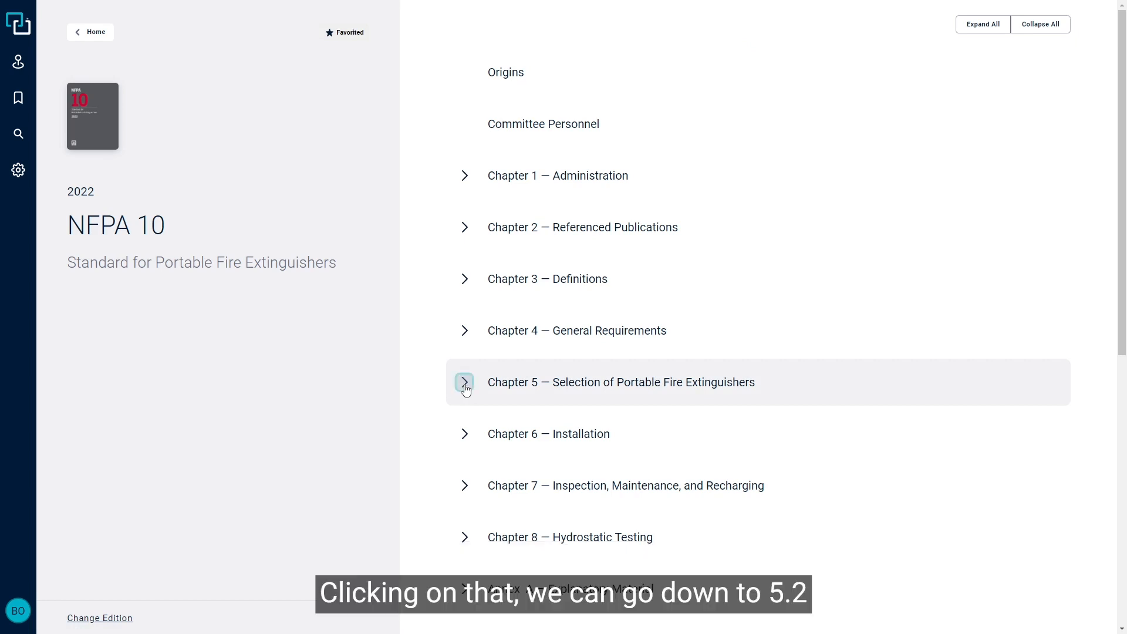
Expand Chapter 5 of NFPA 10 (2022) and open section 5.2 Classifications of Fires
{"action": "left_click", "coordinate": [465, 382]}
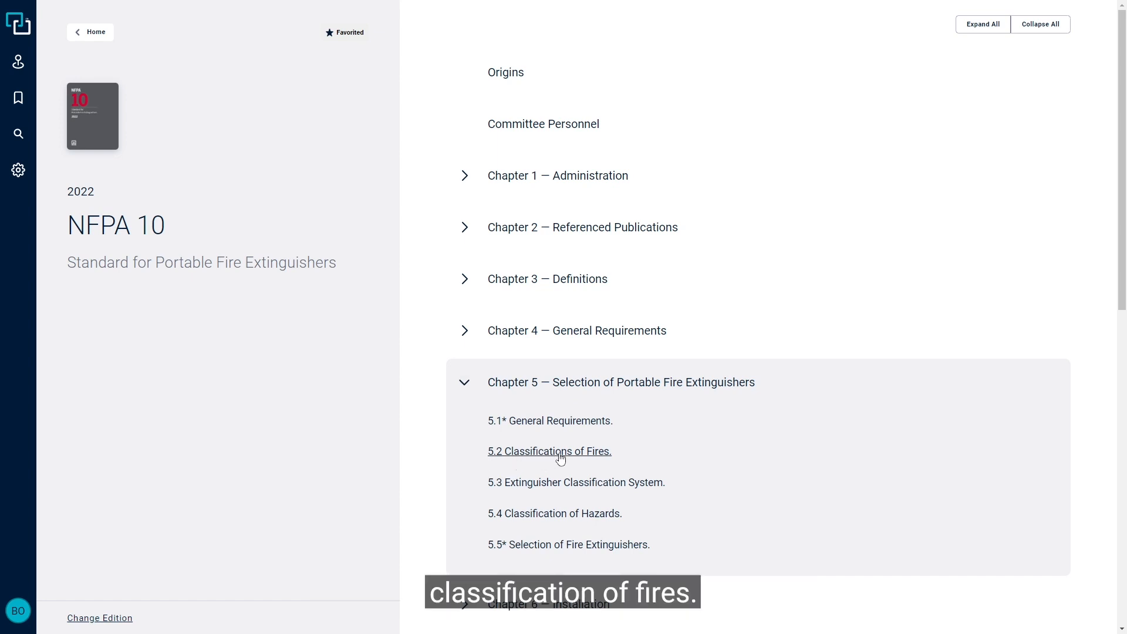
{"action": "left_click", "coordinate": [549, 451]}
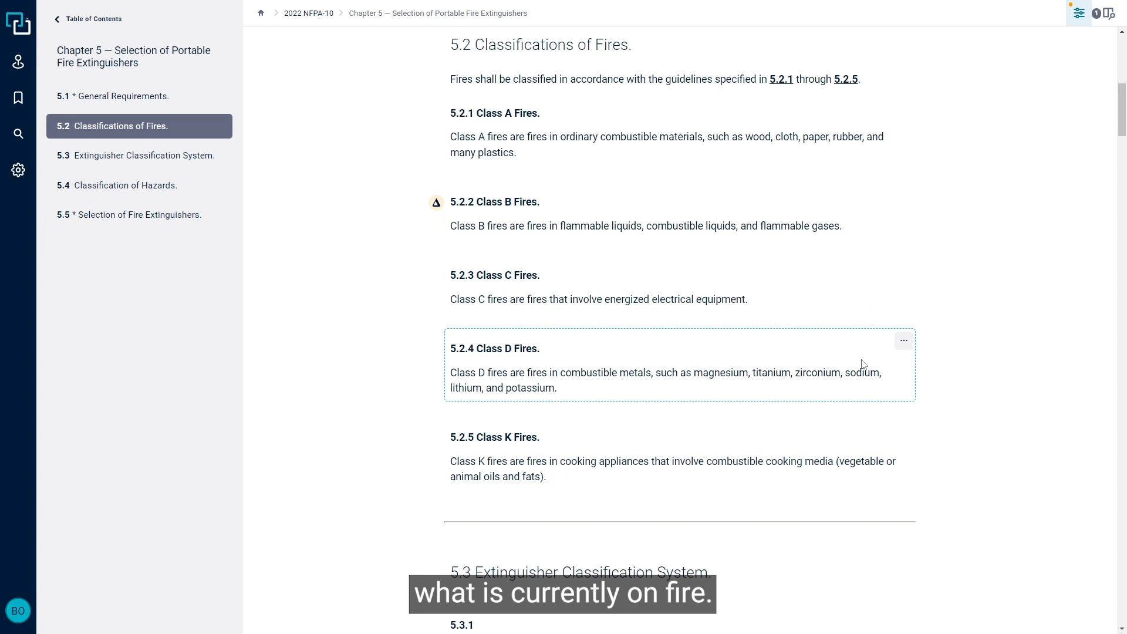
{"action": "mouse_move", "coordinate": [1000, 257]}
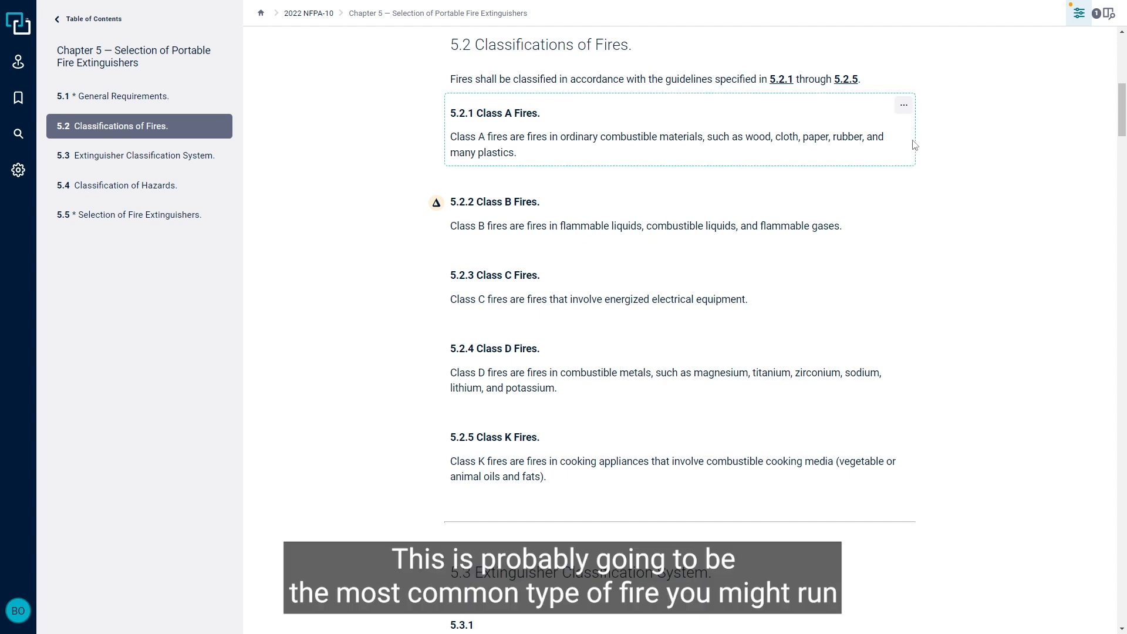
{"action": "mouse_move", "coordinate": [908, 146]}
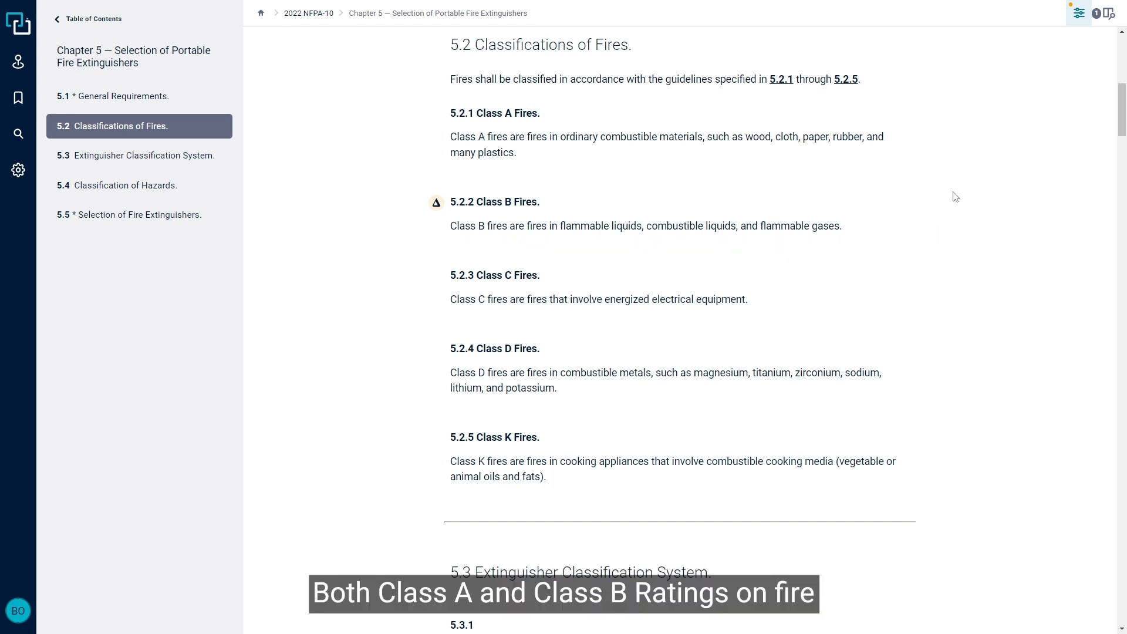
{"action": "mouse_move", "coordinate": [958, 183]}
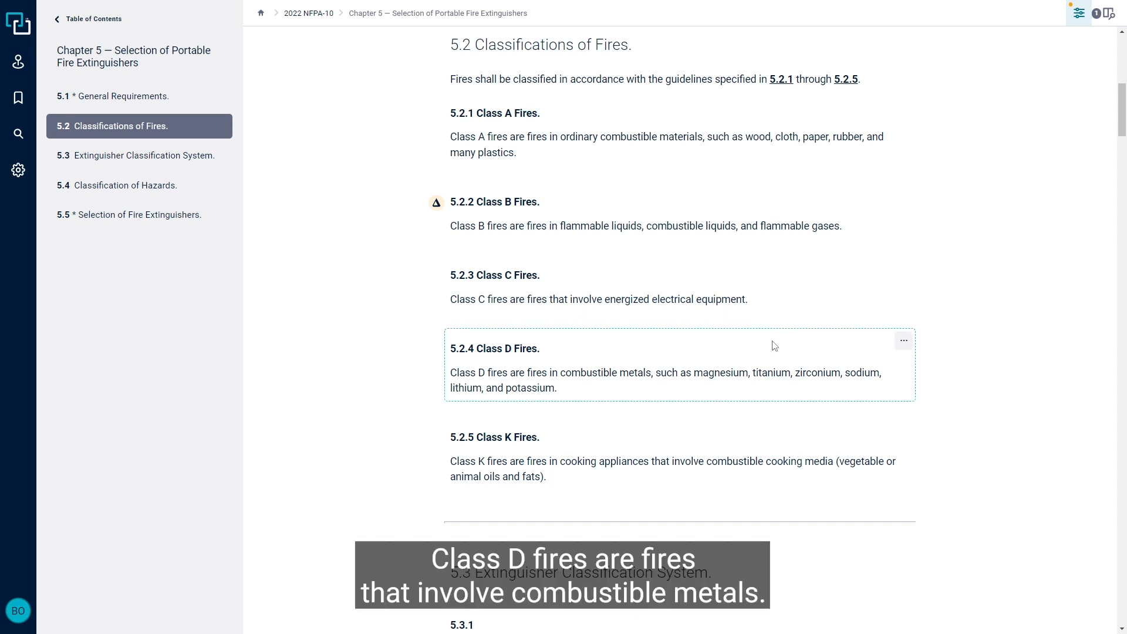
{"action": "mouse_move", "coordinate": [770, 351]}
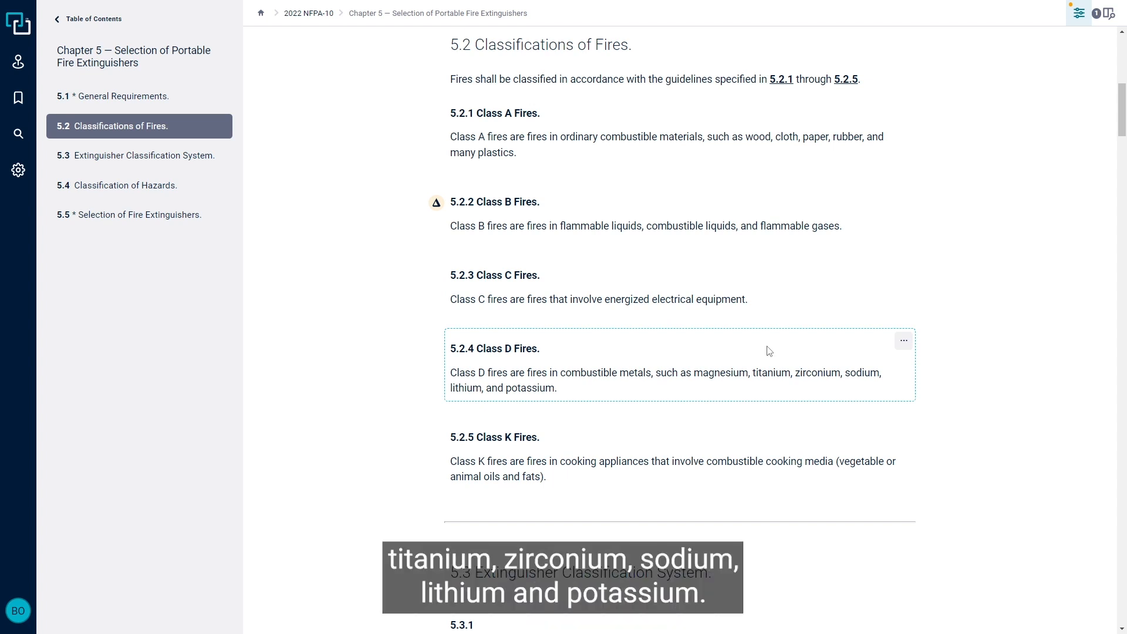
{"action": "mouse_move", "coordinate": [770, 350]}
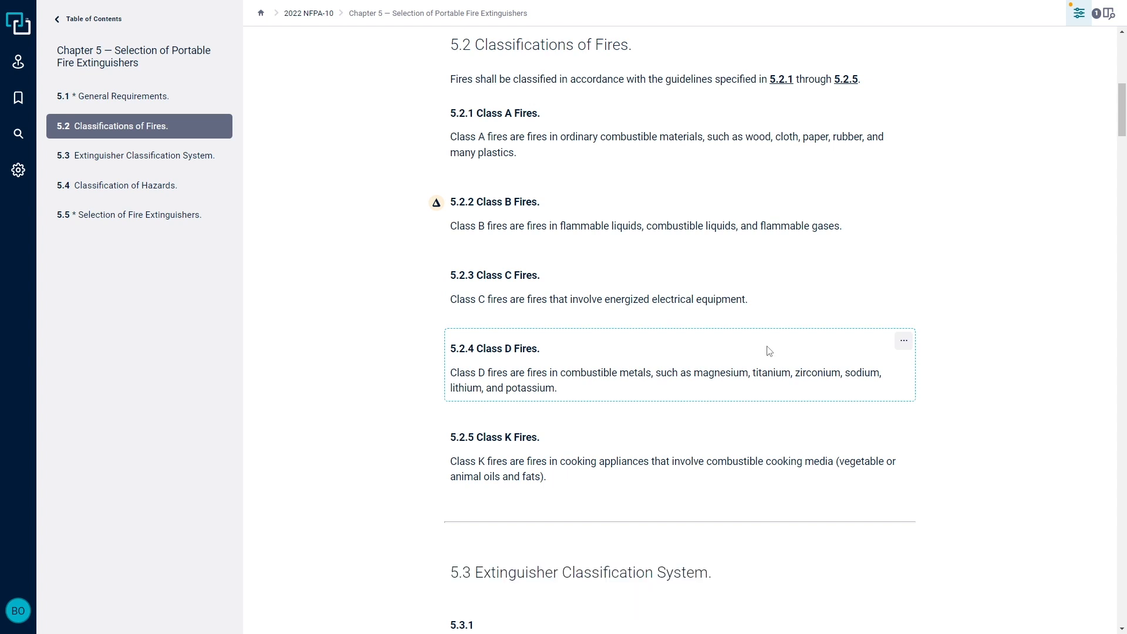